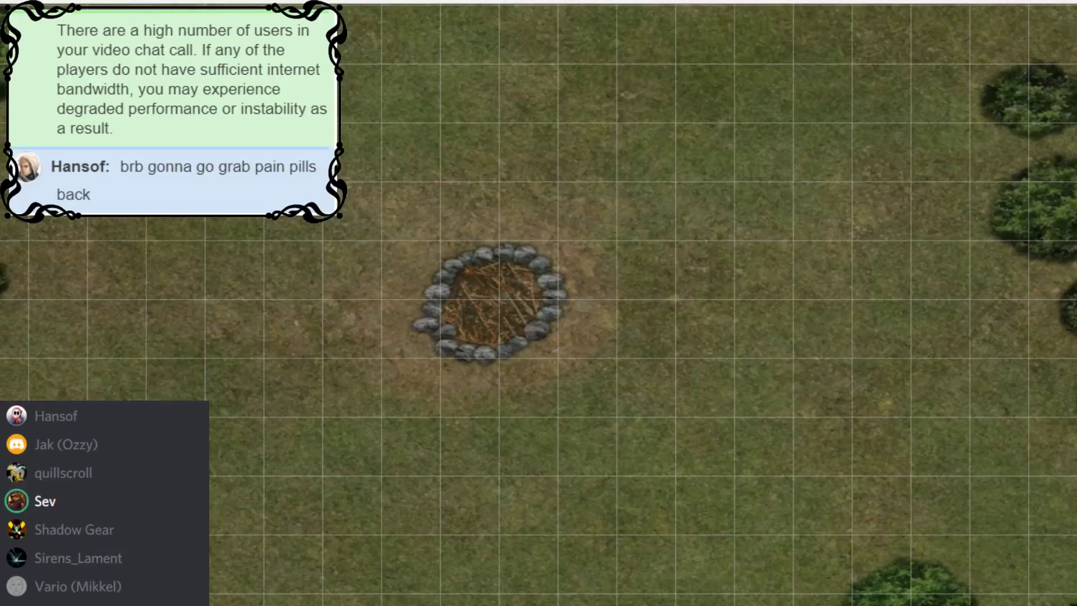
{"action": "left_click", "coordinate": [56, 415]}
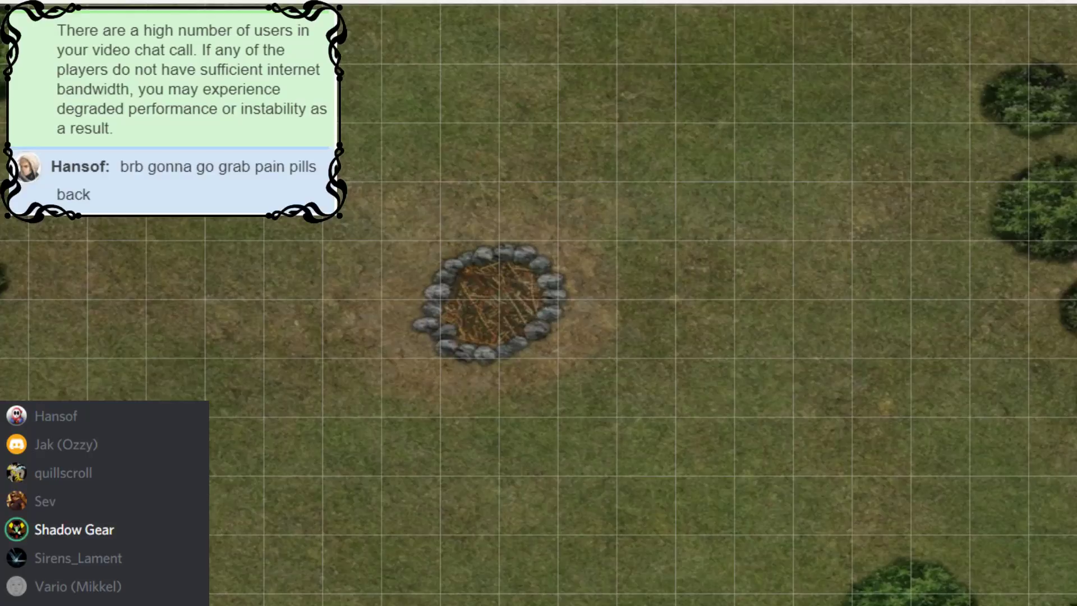
{"action": "left_click", "coordinate": [56, 415]}
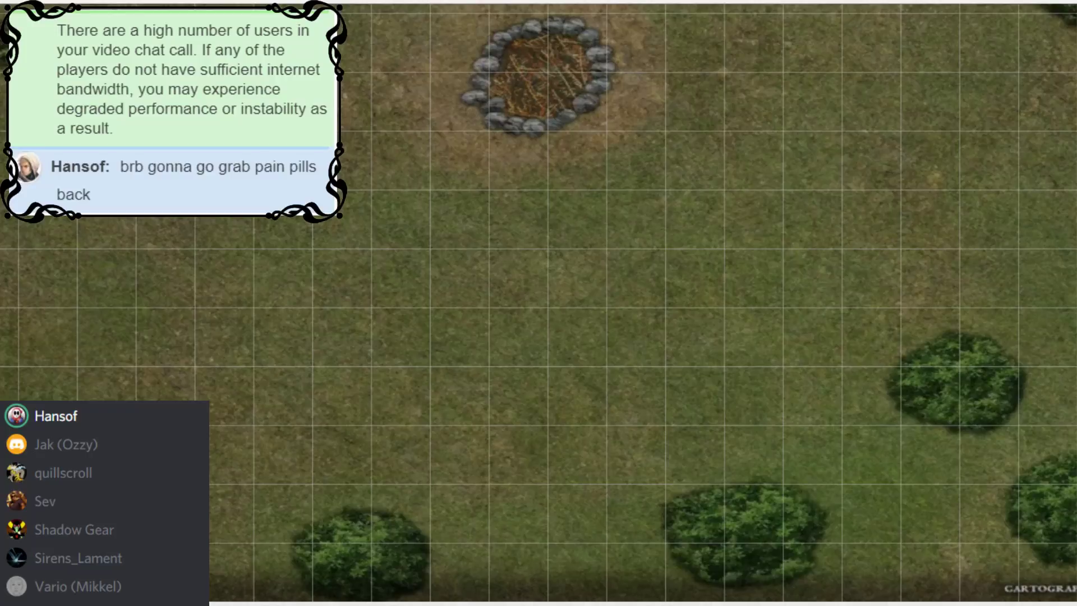
{"action": "left_click", "coordinate": [66, 444]}
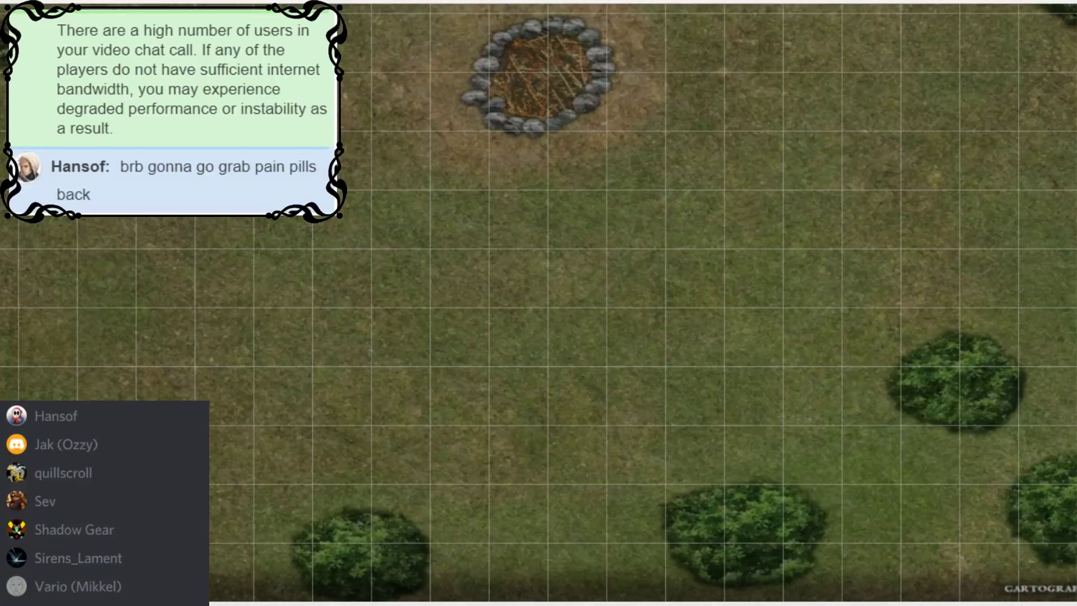
{"action": "scroll", "scroll_direction": "down", "scroll_amount": 3}
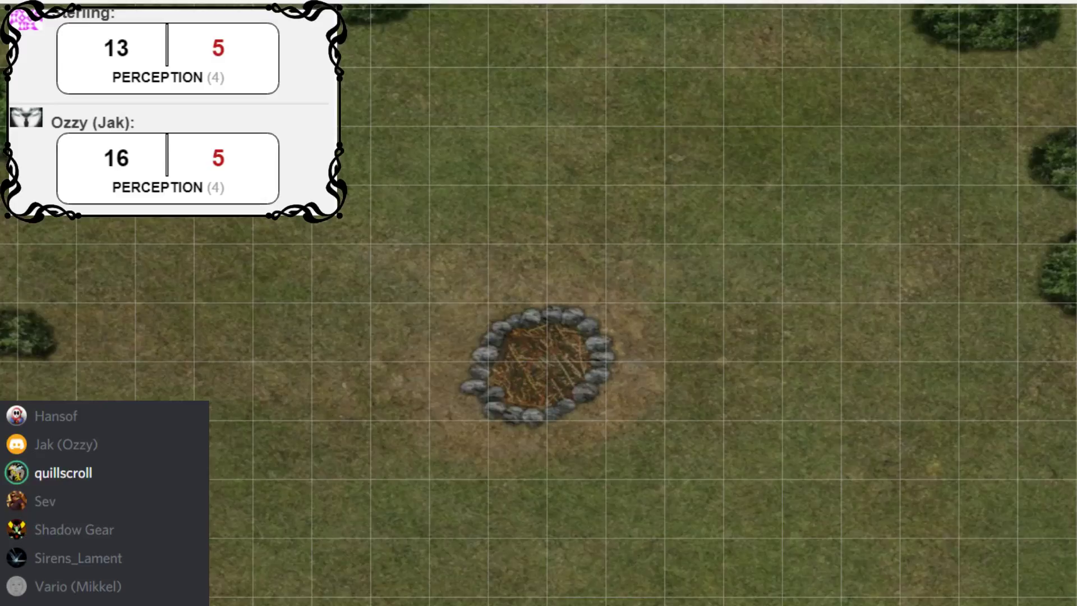
{"action": "left_click", "coordinate": [74, 529]}
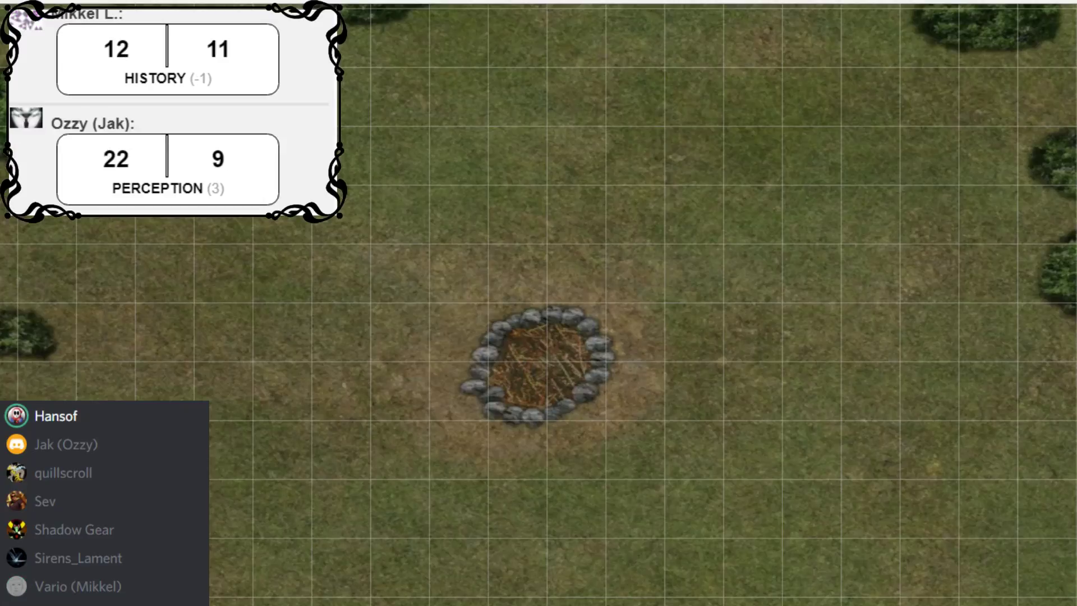
{"action": "left_click", "coordinate": [66, 445]}
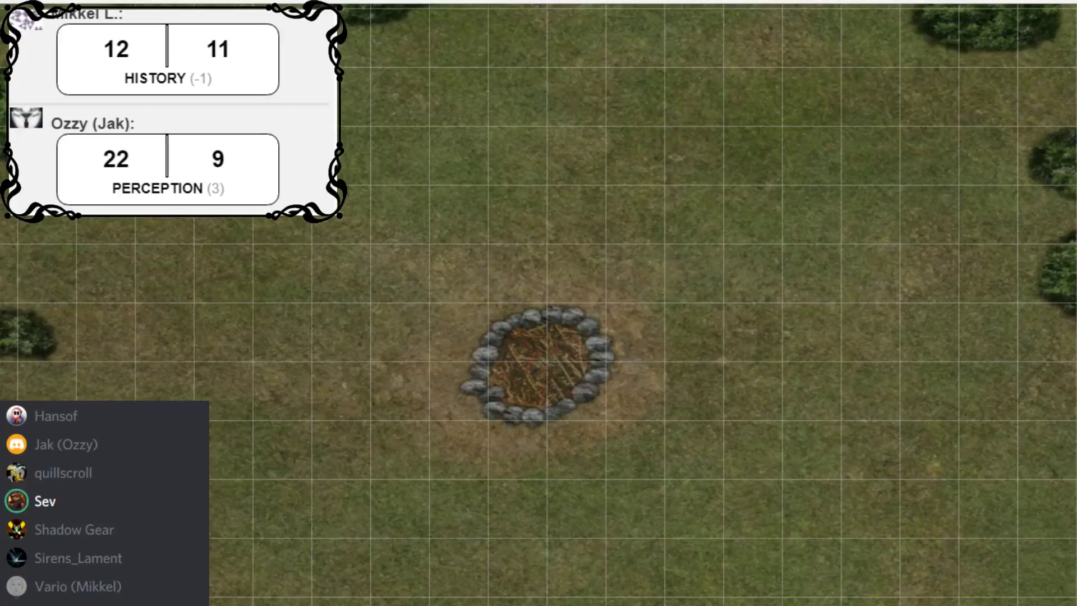
{"action": "left_click", "coordinate": [90, 585]}
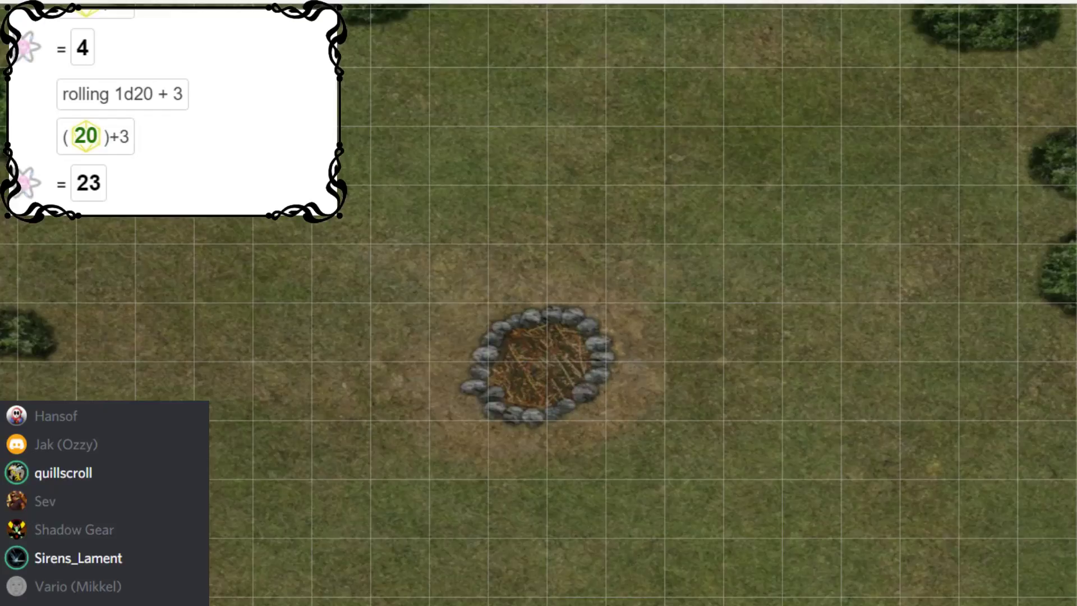
{"action": "left_click", "coordinate": [56, 416]}
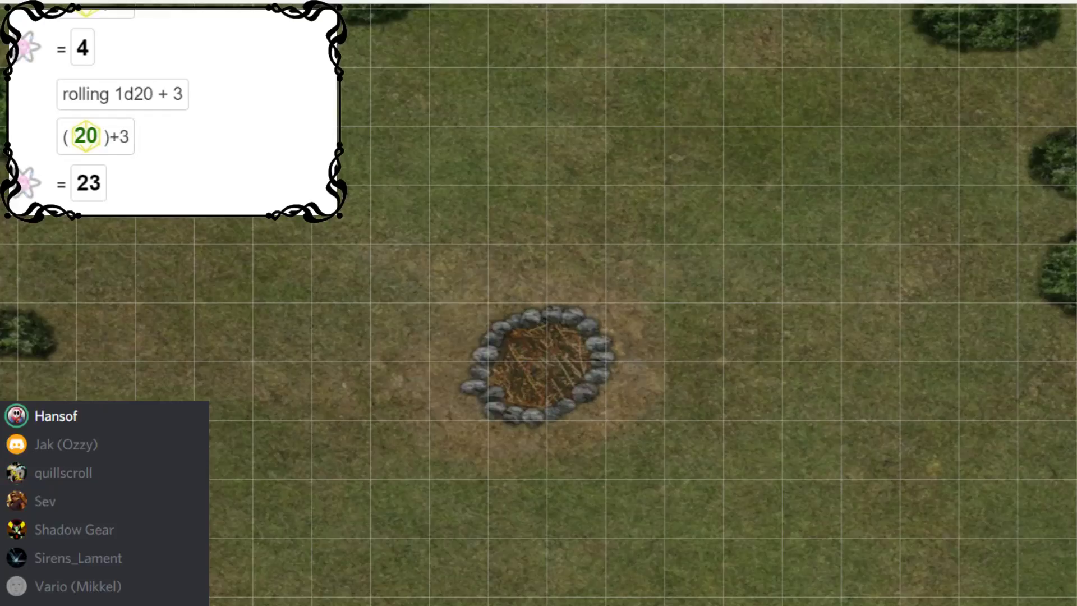